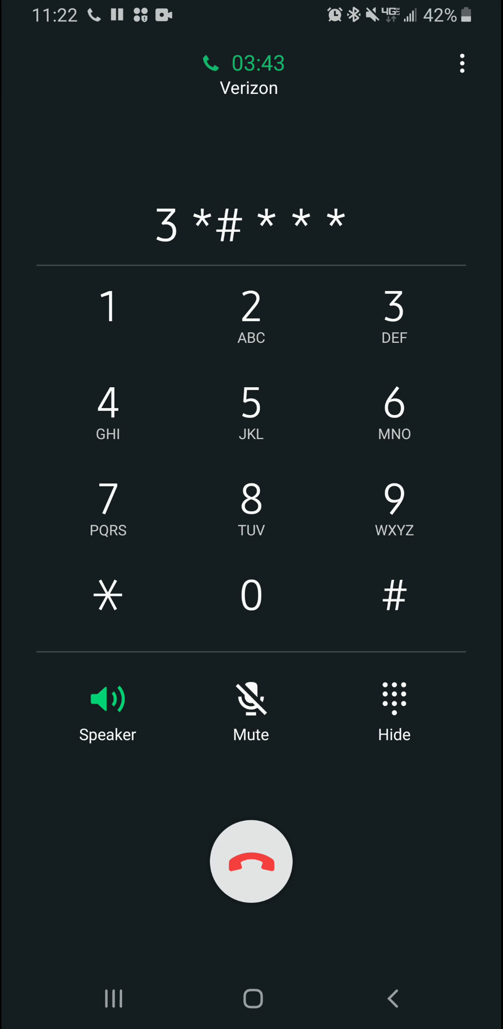
Tap 1 on the in-call keypad so the tone entry reads 3*#***1.
left_click(107, 305)
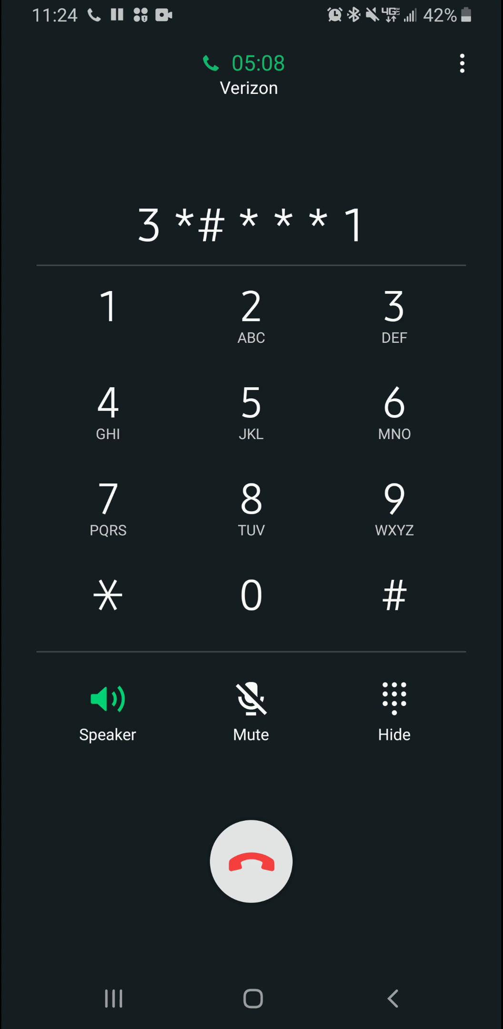
Send the tones *, * and 3 on the Verizon call.
left_click(108, 595)
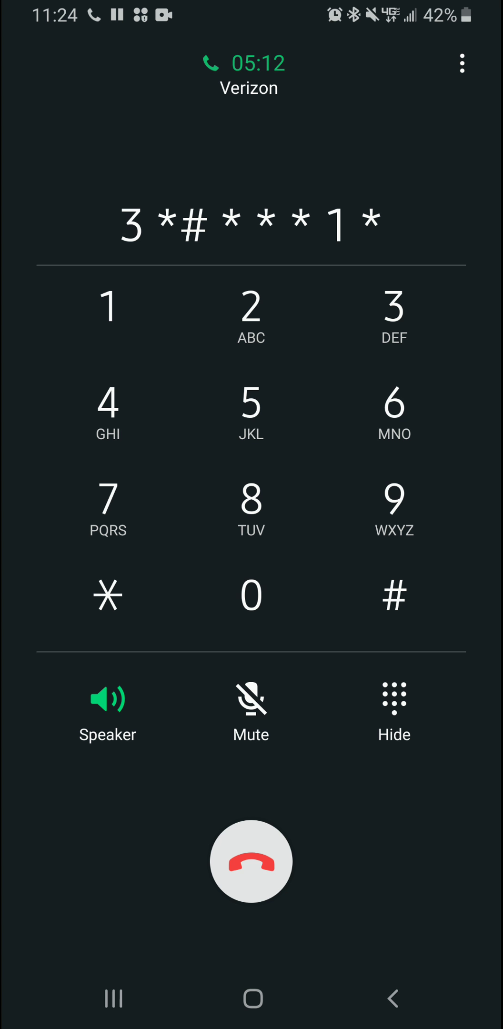
left_click(107, 595)
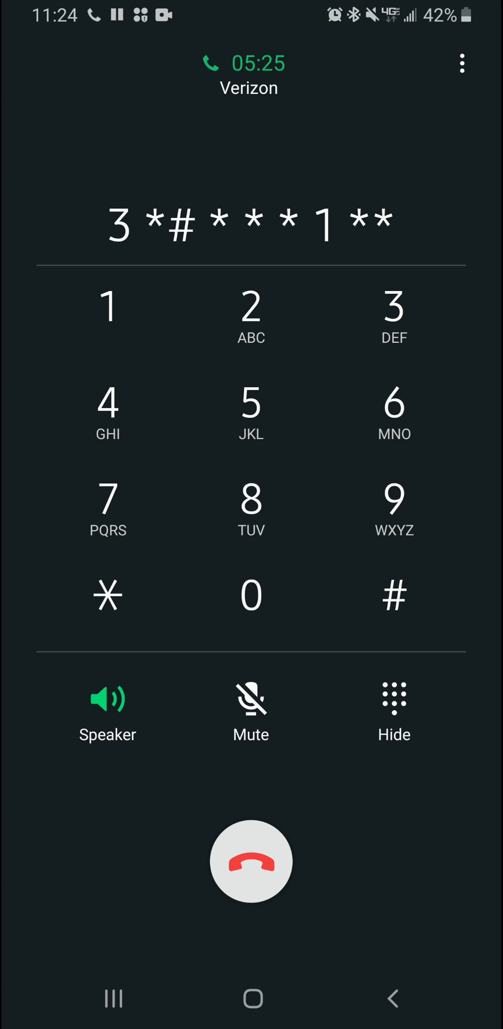
left_click(394, 306)
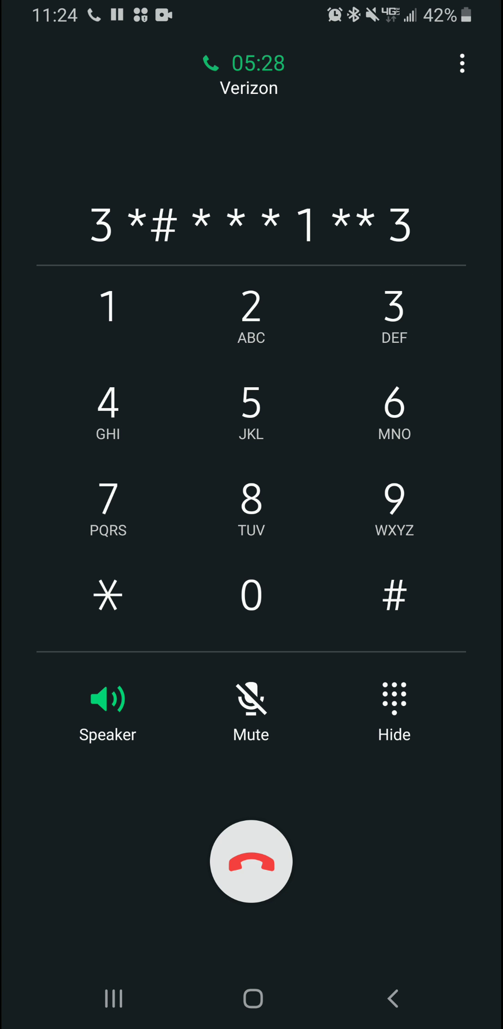